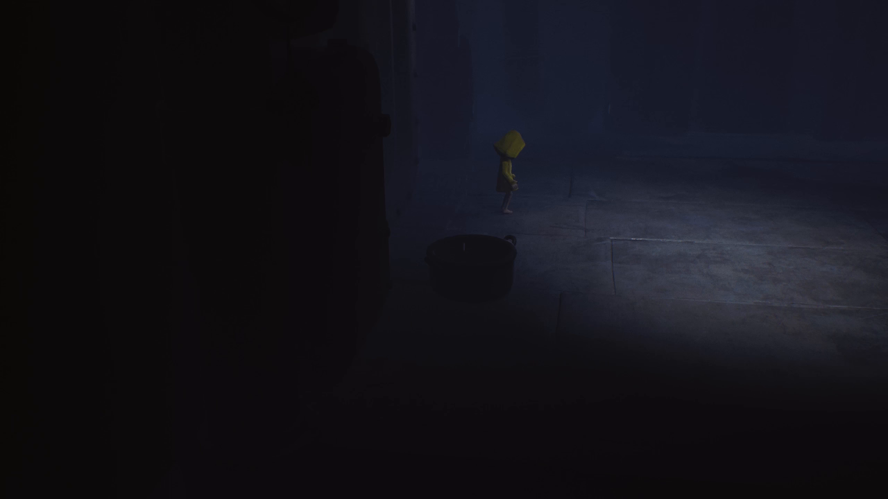
# Walk Six right past the pot, across the stone hall and into the pipe room
pyautogui.press('right')
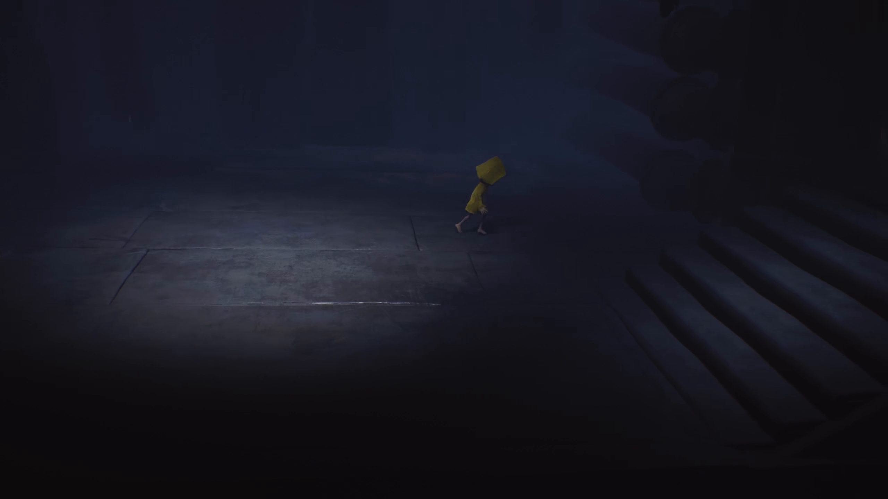
pyautogui.press('Right')
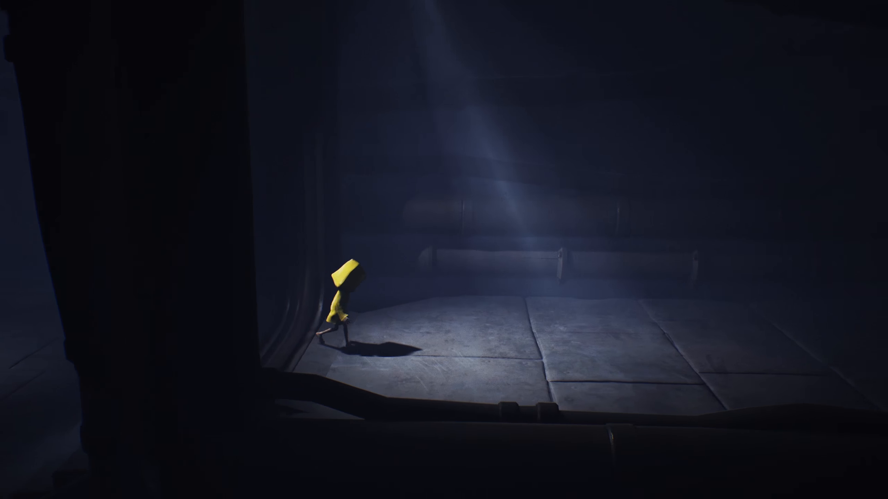
# Walk Six right along the lit corridor into the crate-stacked wooden storeroom
pyautogui.press('right')
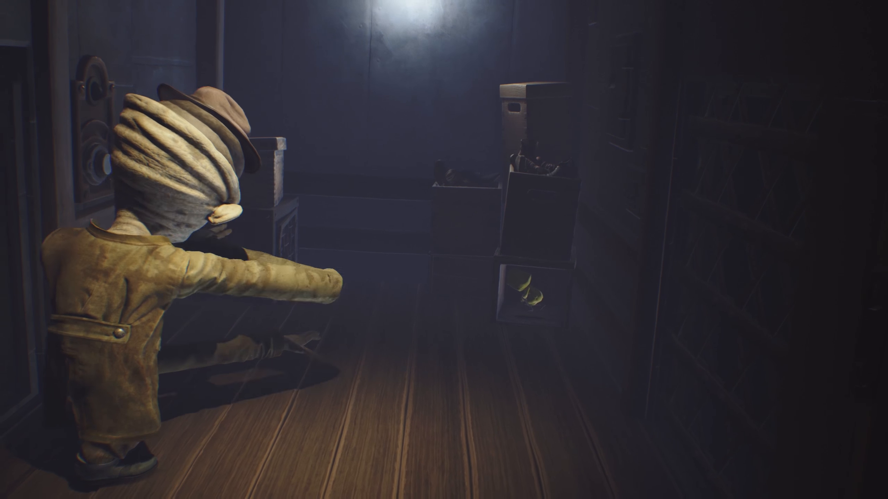
# Hide Six from the wrapped-head creature, then walk her out once it leaves
pyautogui.press('w')
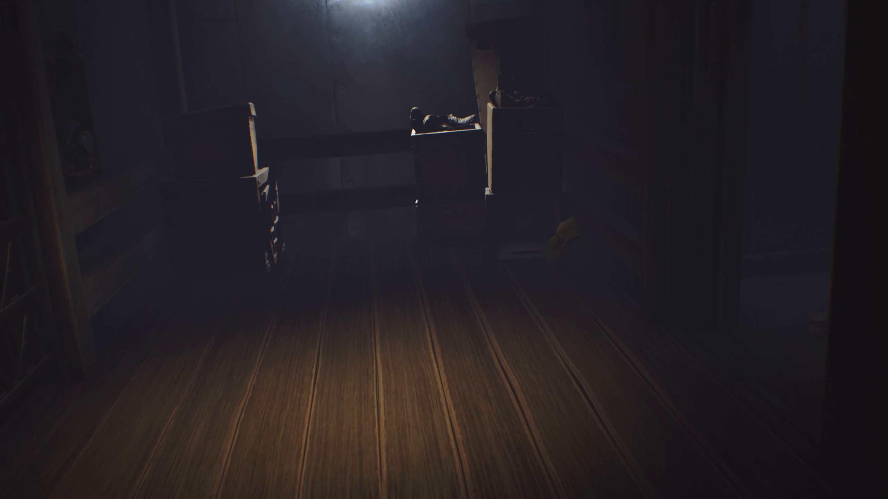
pyautogui.press('d')
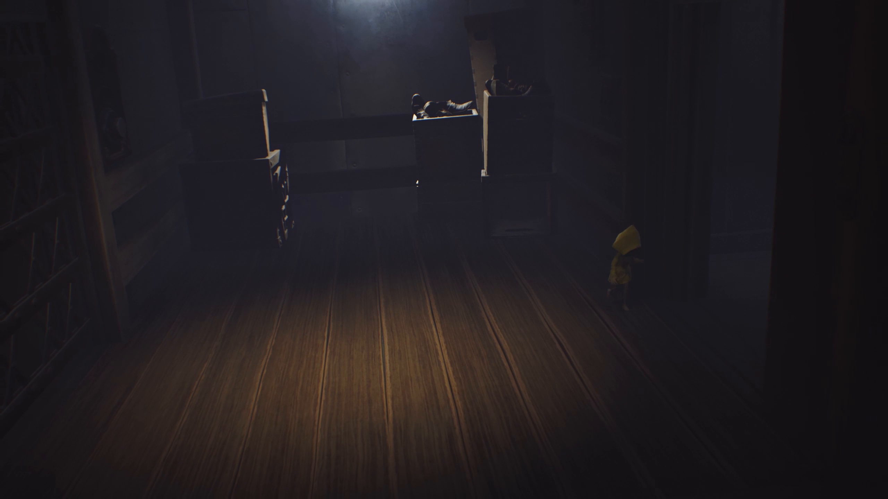